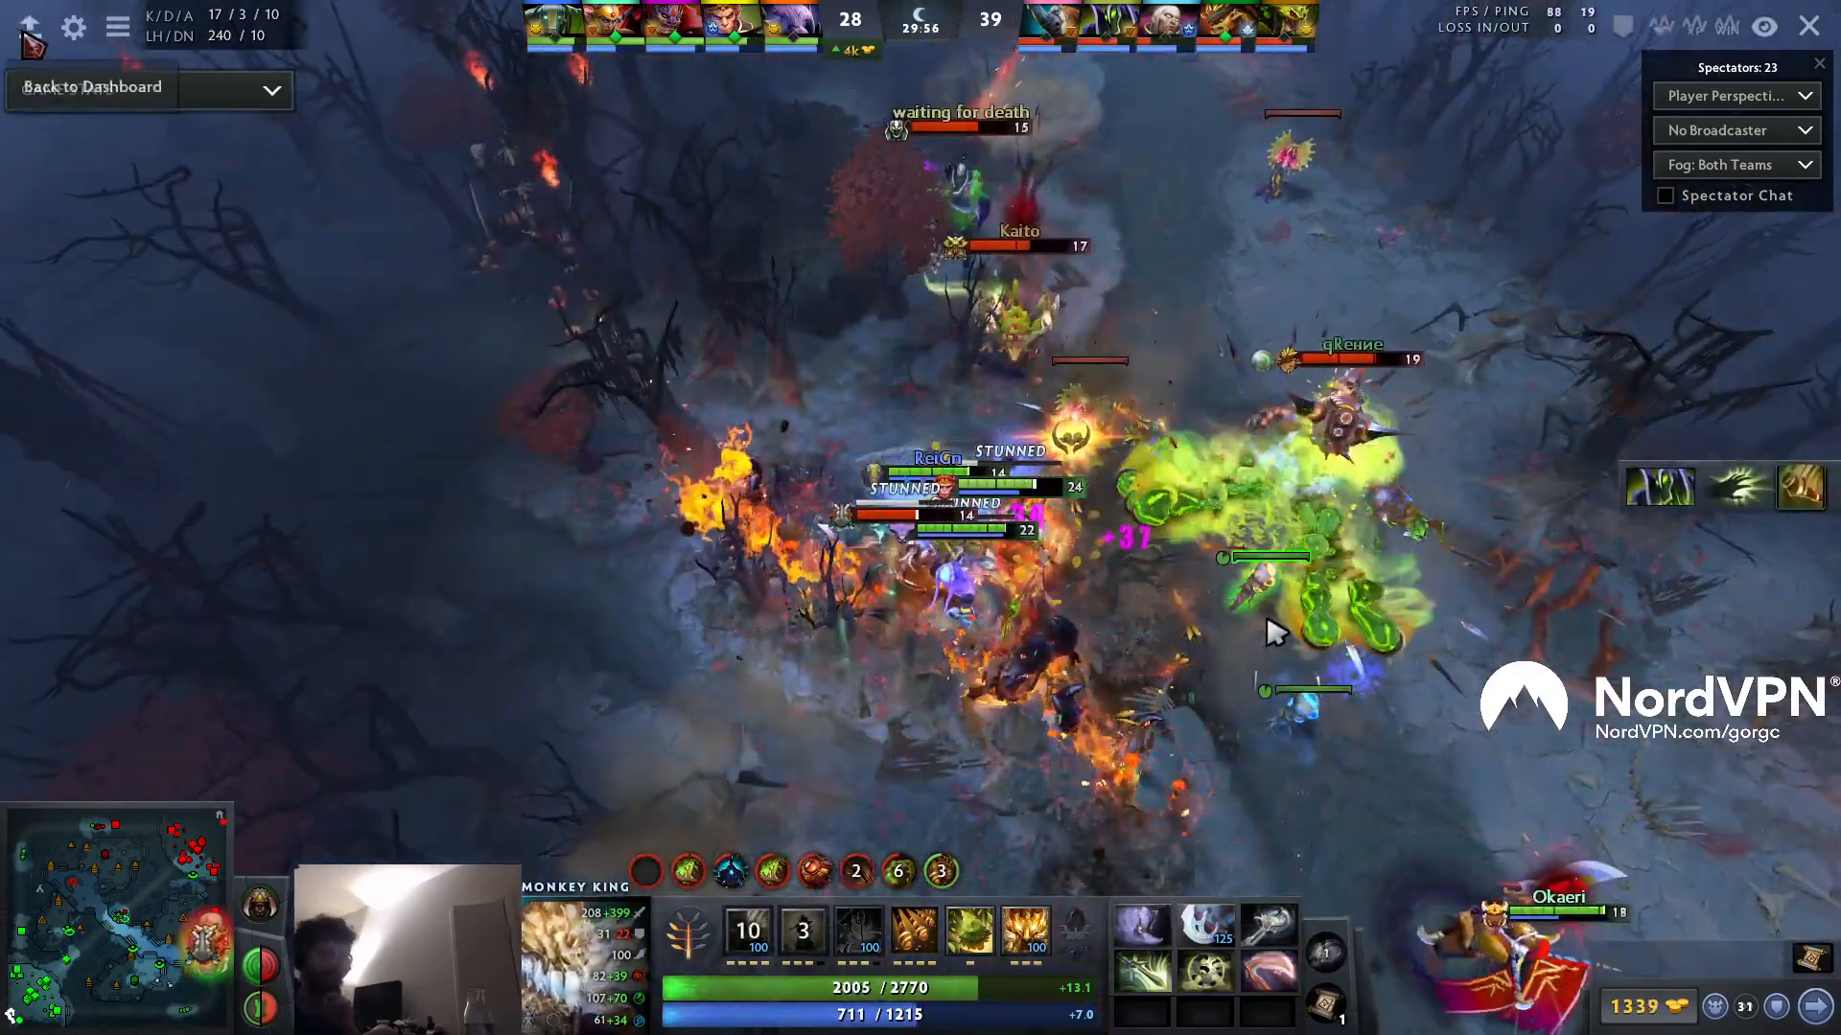
Return from spectating to the Dota 2 dashboard, then disconnect from the spectated game
click(92, 85)
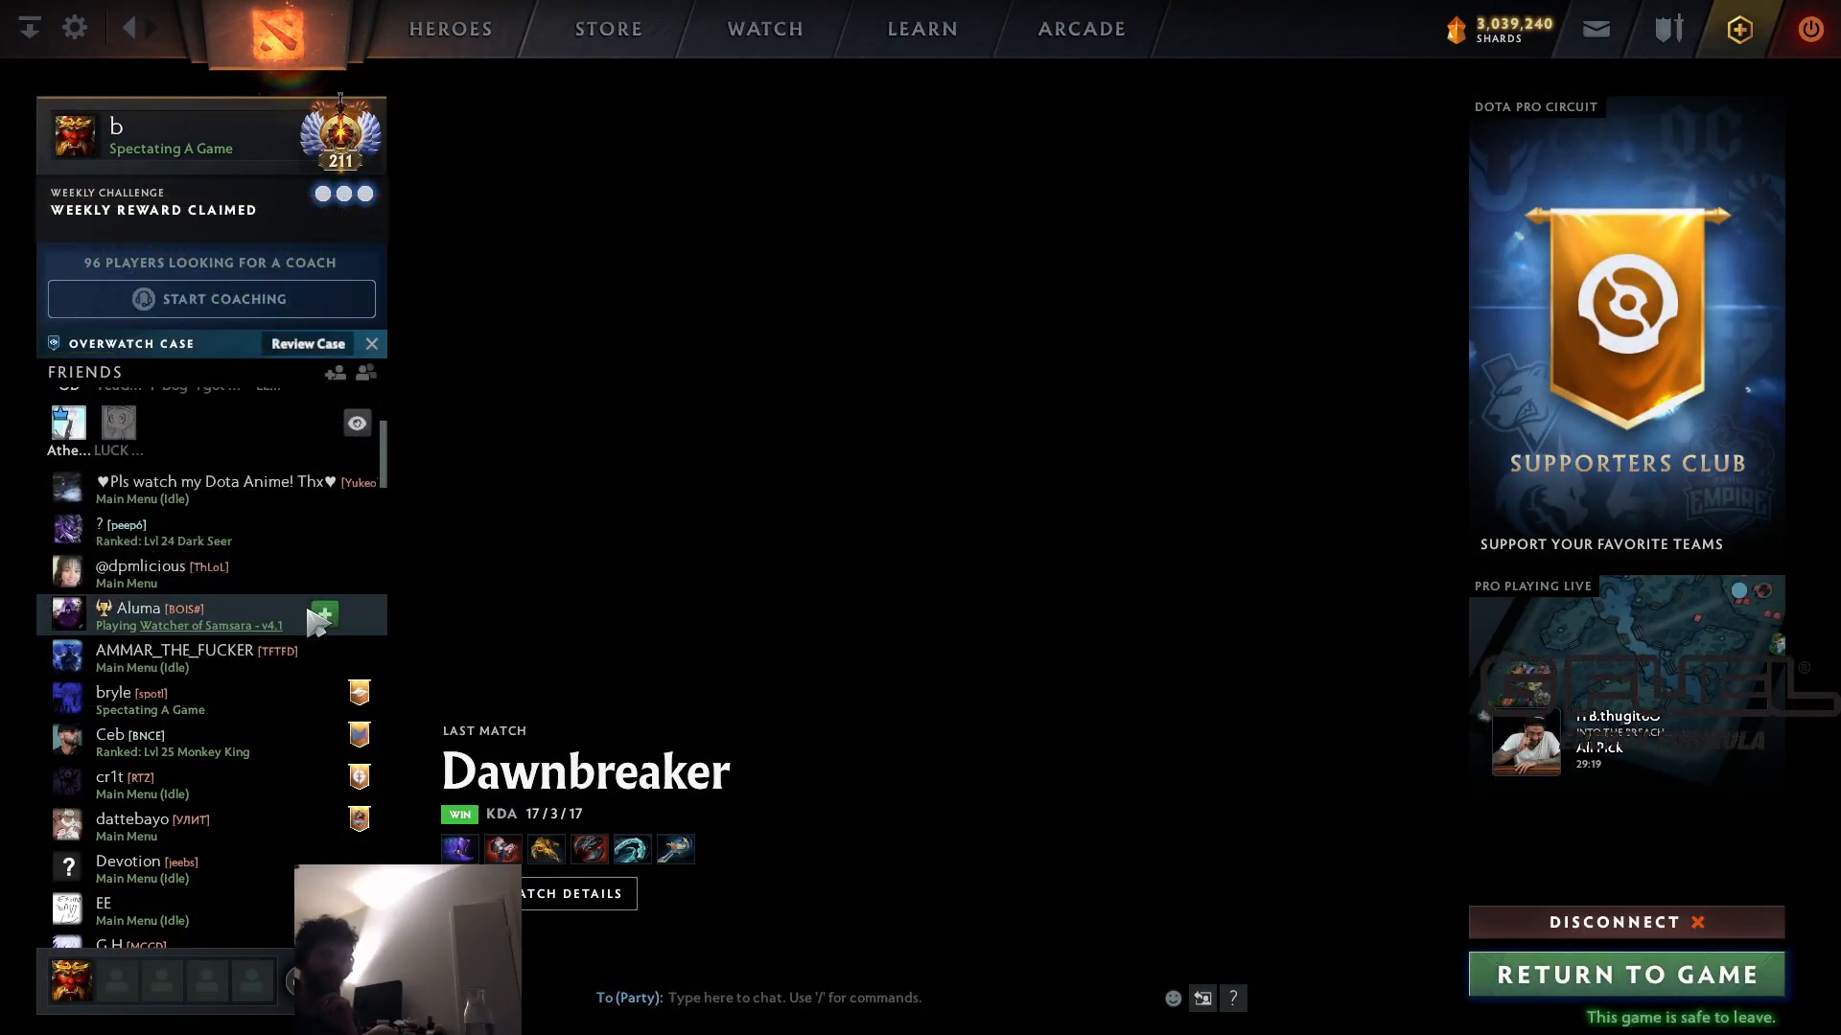
click(1625, 974)
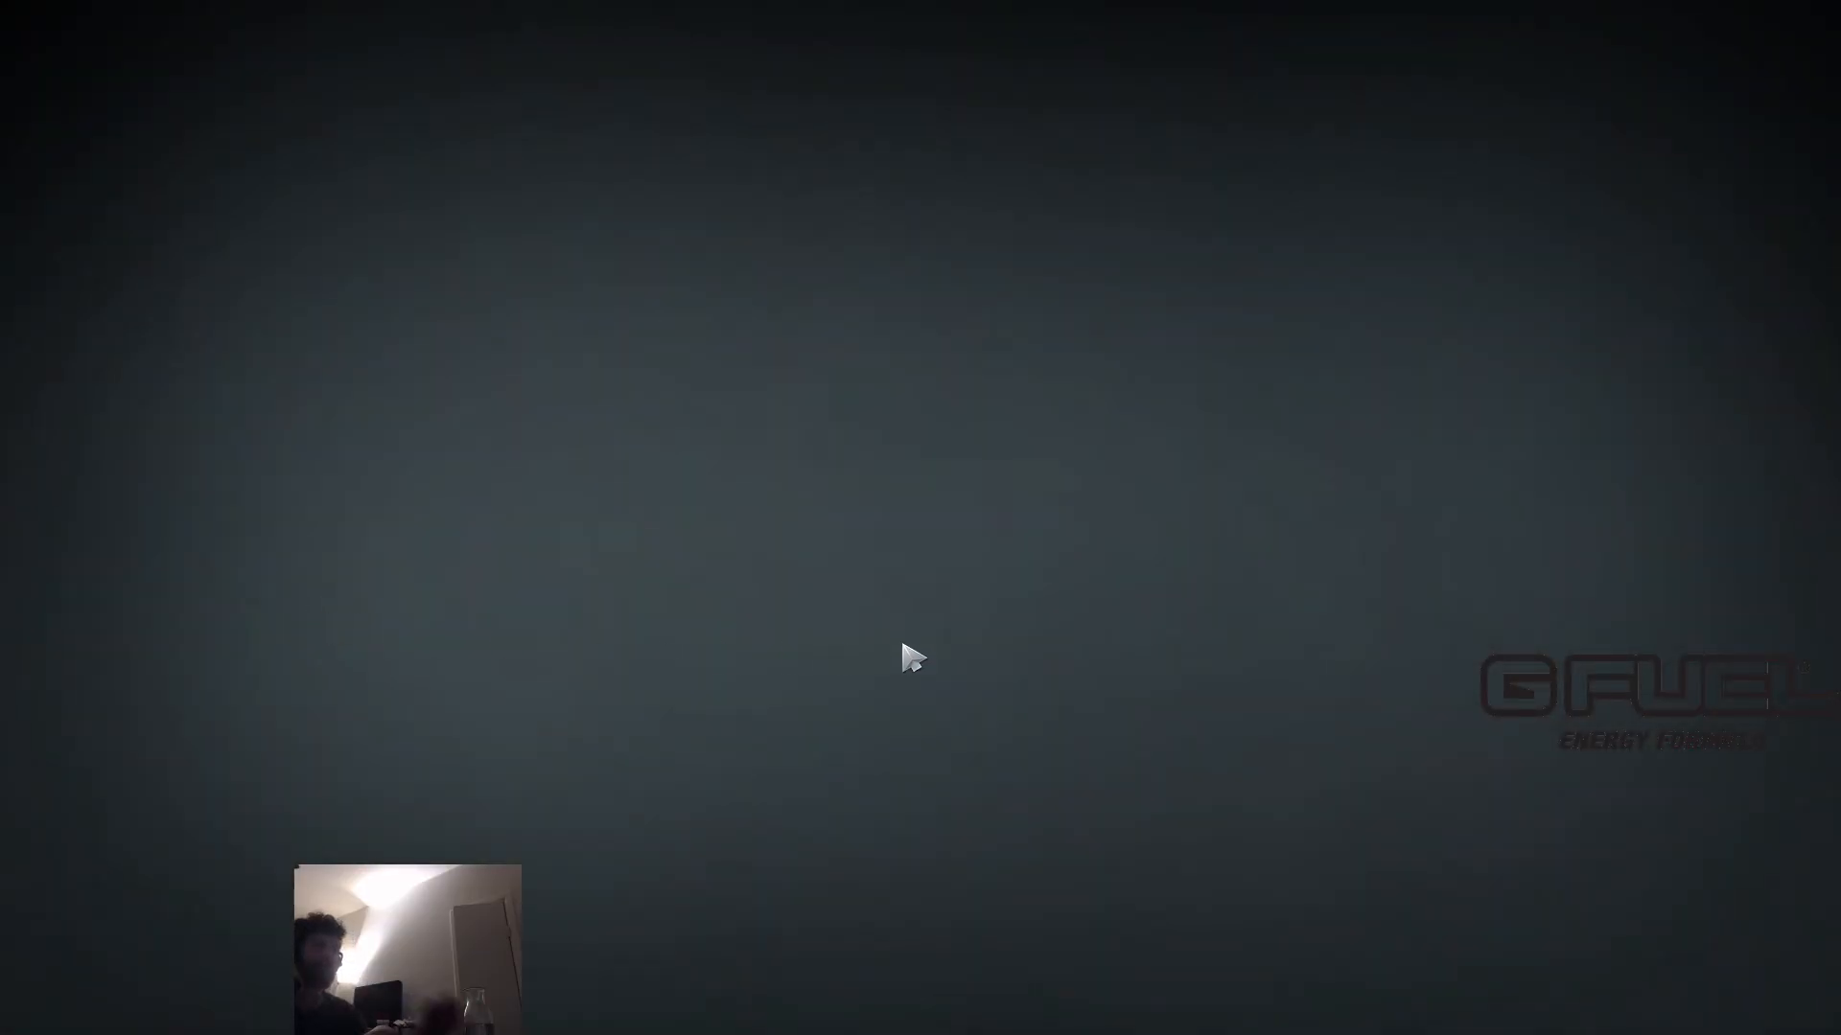